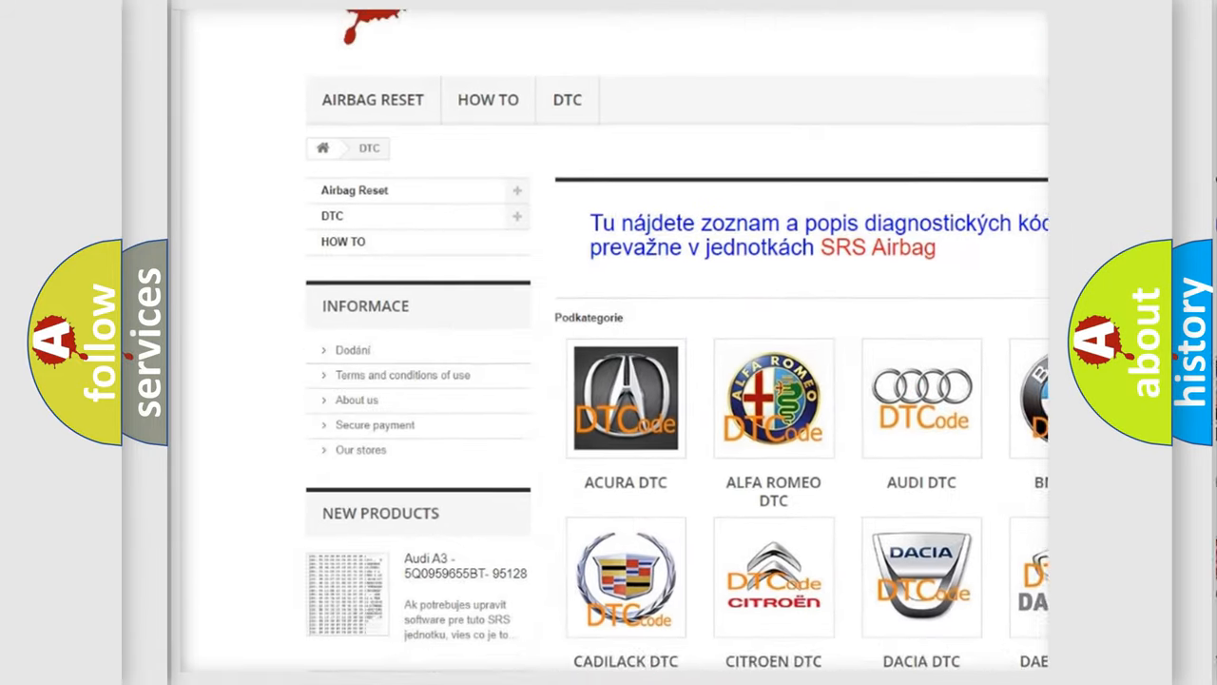
pyautogui.scroll(-3)
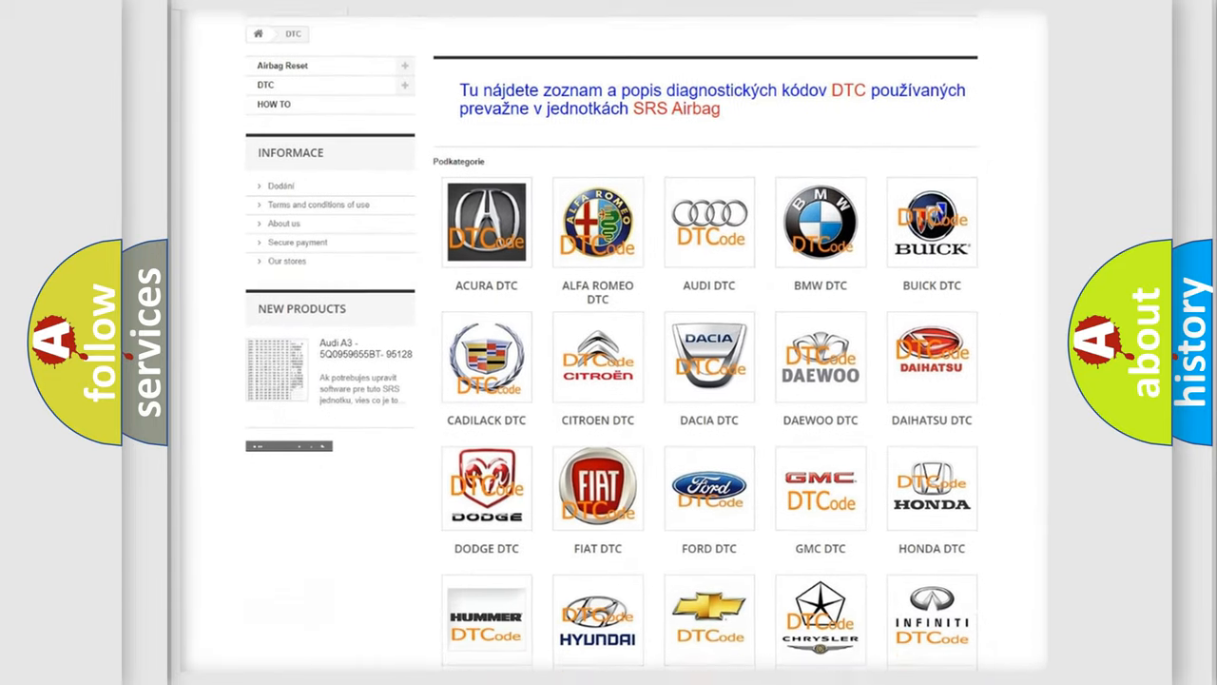
pyautogui.scroll(-3)
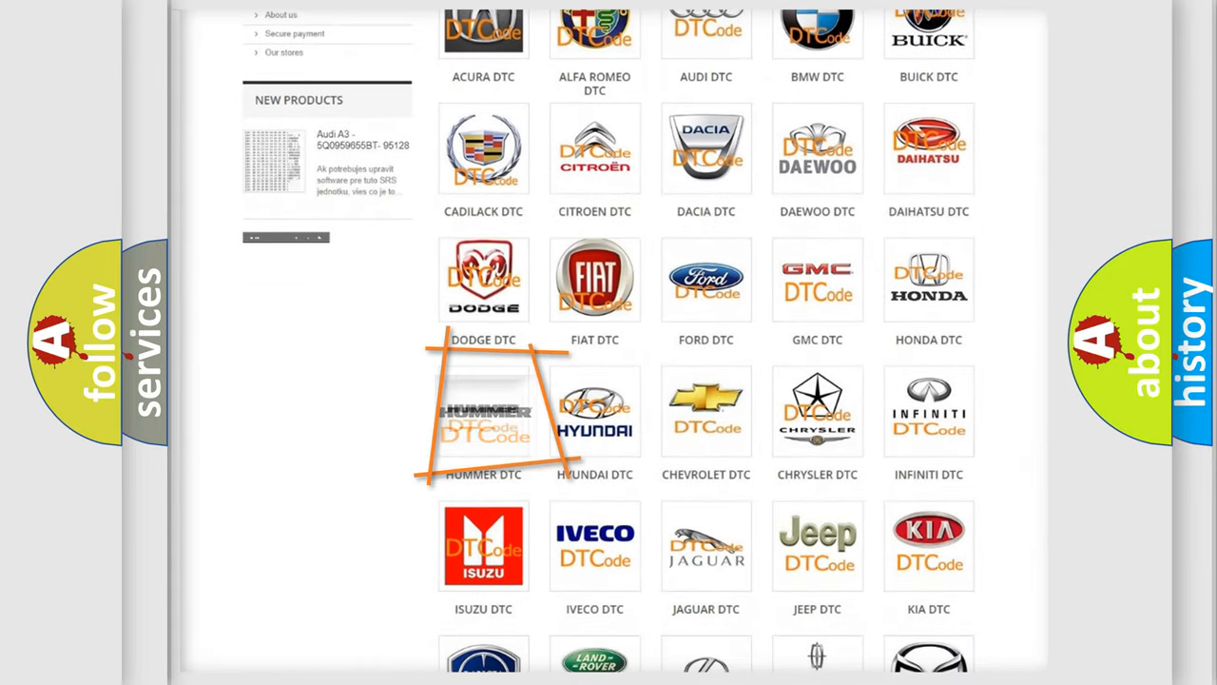